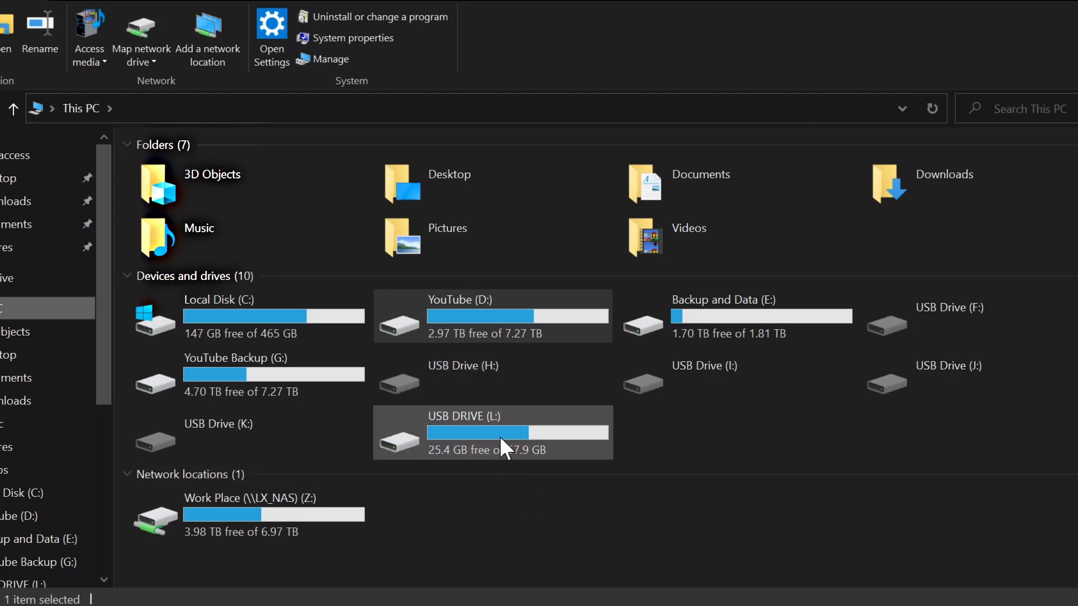
pyautogui.moveTo(509, 445)
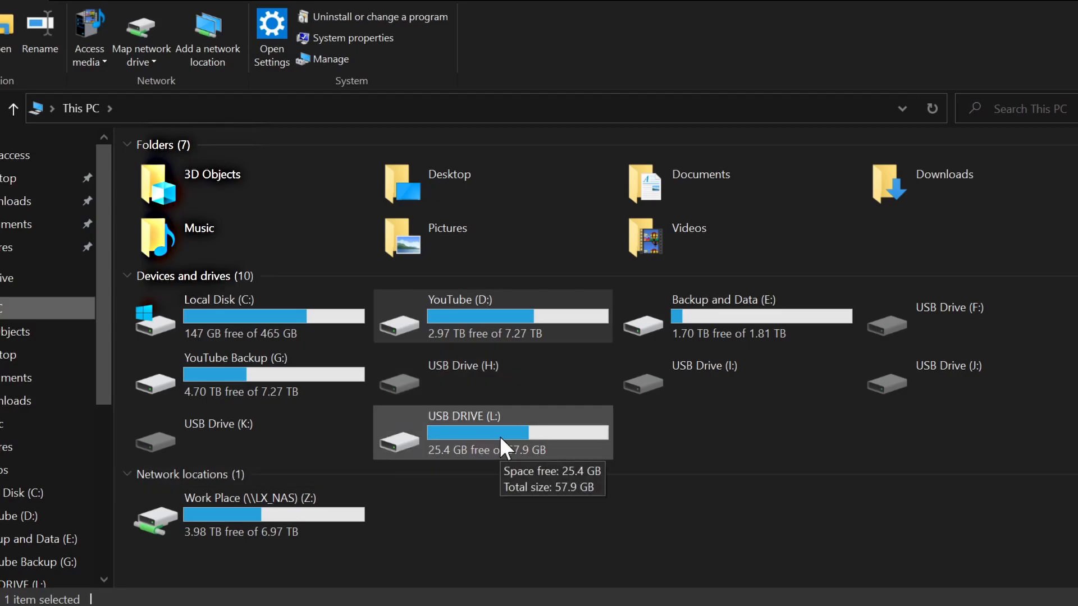
# Open USB DRIVE (L:) under Devices and drives to show its recovered folders.
pyautogui.doubleClick(464, 416)
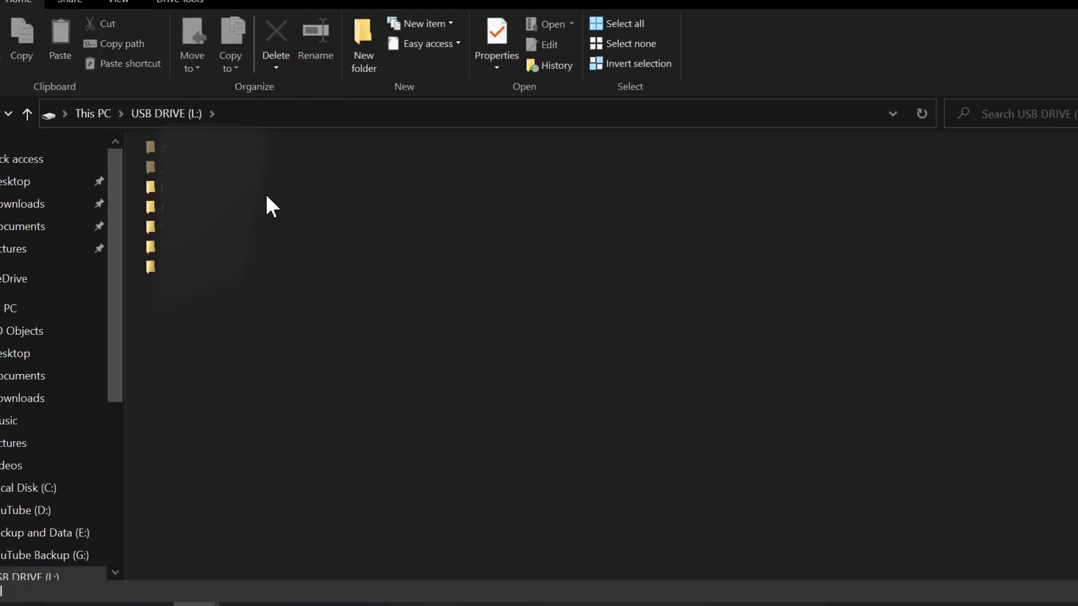
pyautogui.moveTo(278, 325)
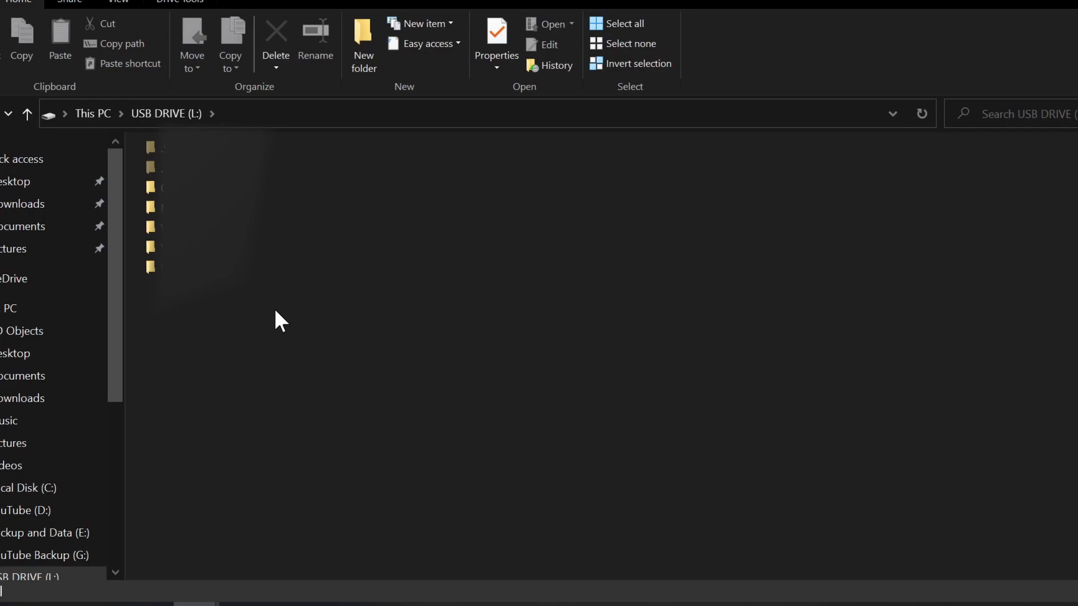